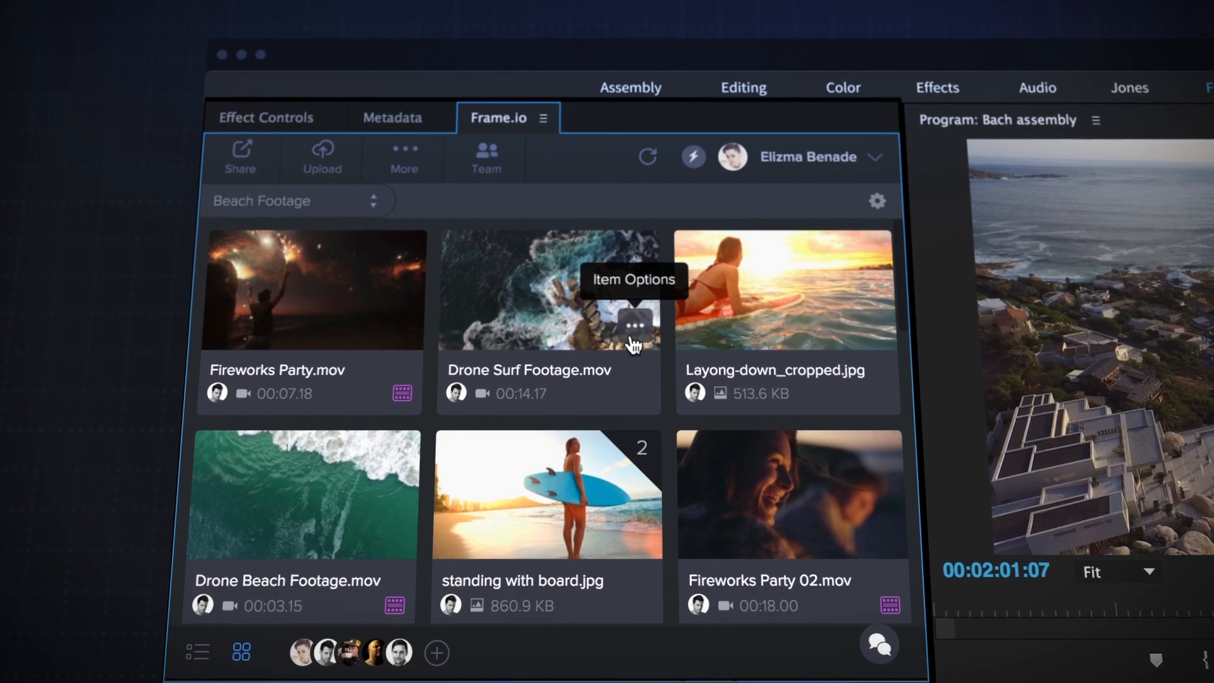
Step: Import Drone Surf Footage.mov from the Beach Footage cloud bin via its Item Options menu
click(636, 321)
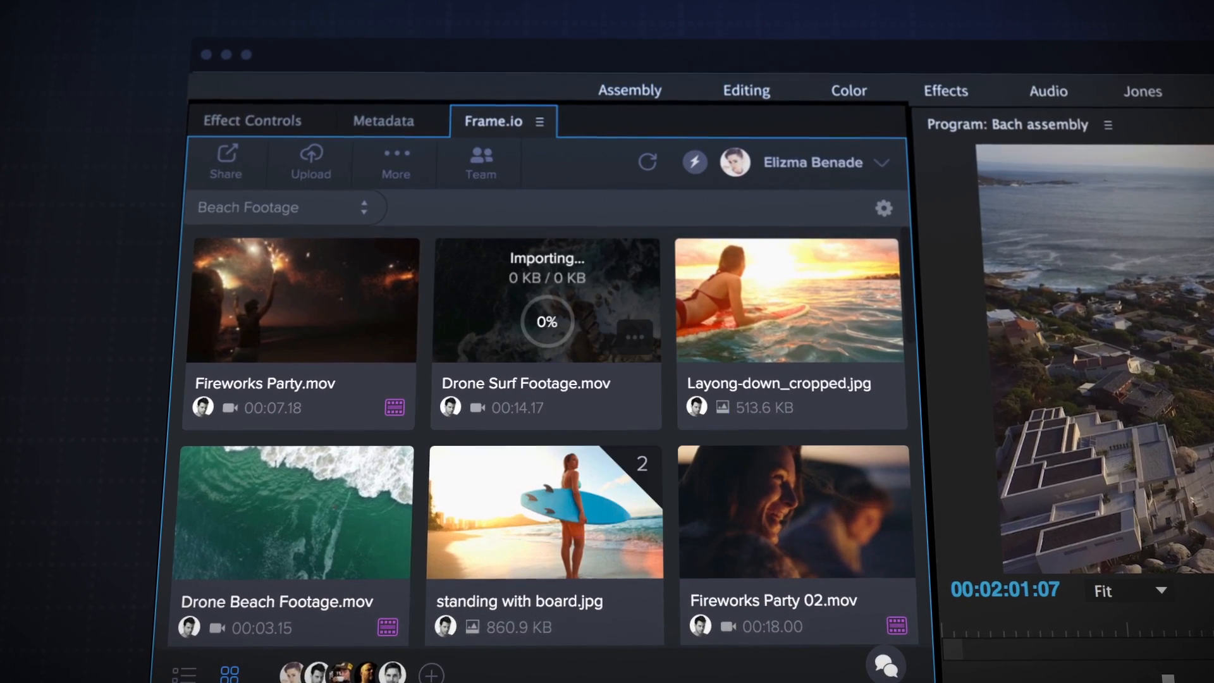